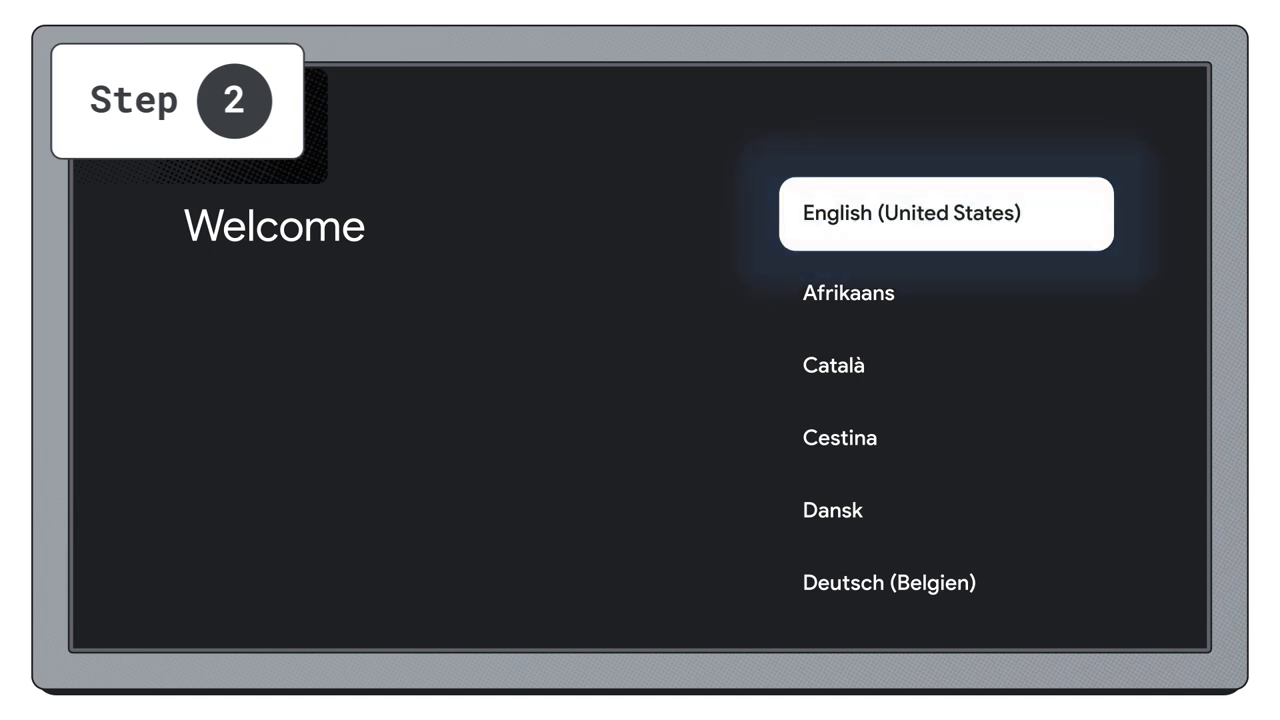
Choose English (United States) as the language and reach the Wi-Fi network screen
click(912, 212)
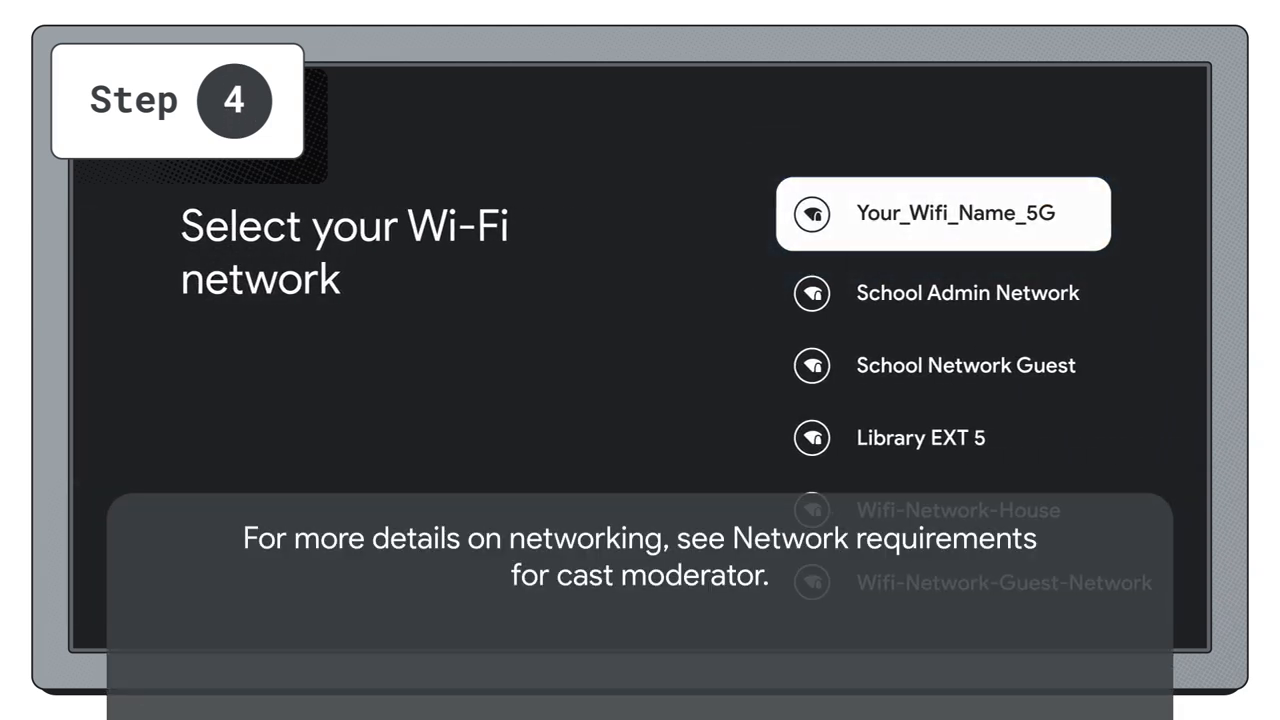
Connect to Your_Wifi_Name_5G with its password and continue to the Use cast moderator screen
click(944, 212)
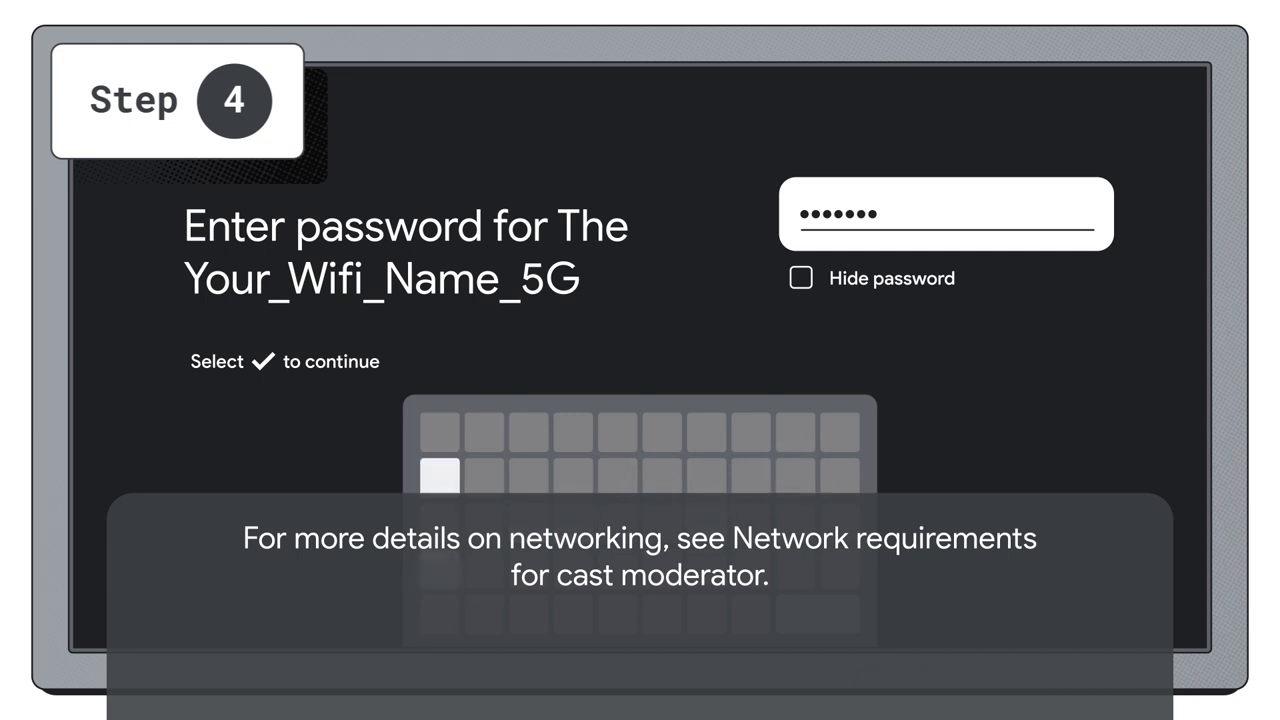
click(264, 360)
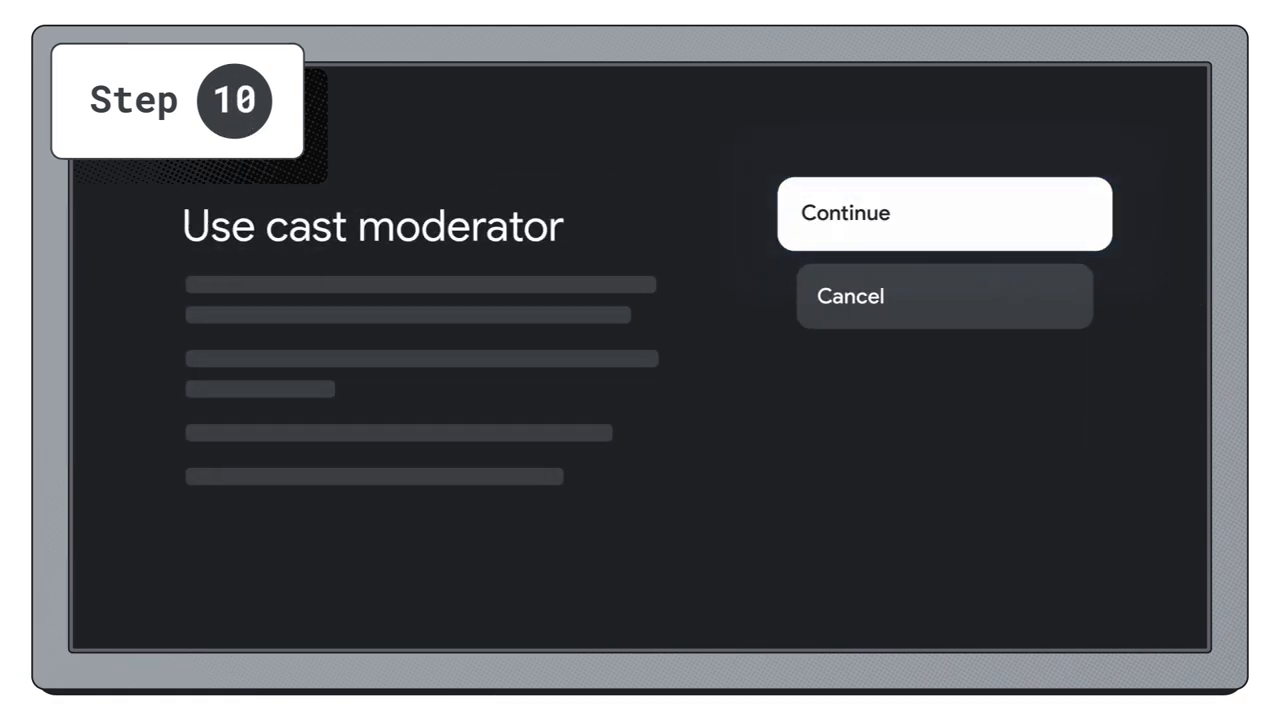
Accept cast moderator and the device-isn't-private notice to reach Google sign-in
click(944, 212)
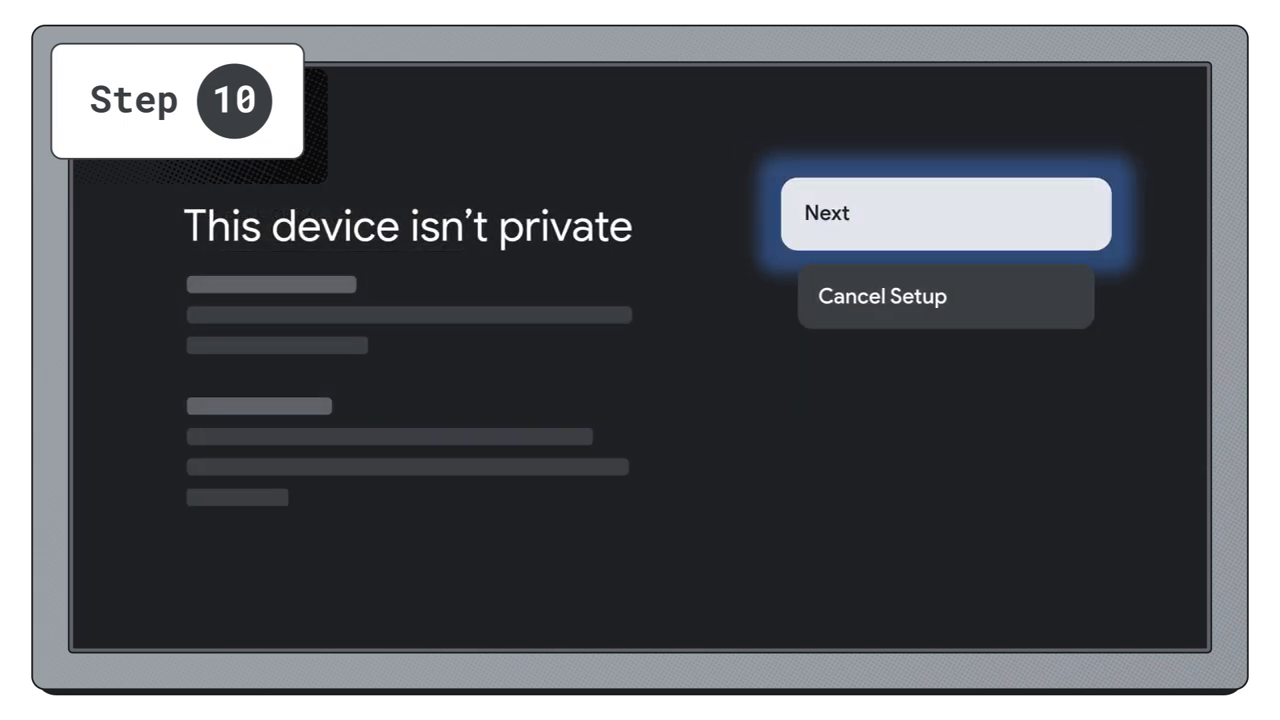
click(944, 212)
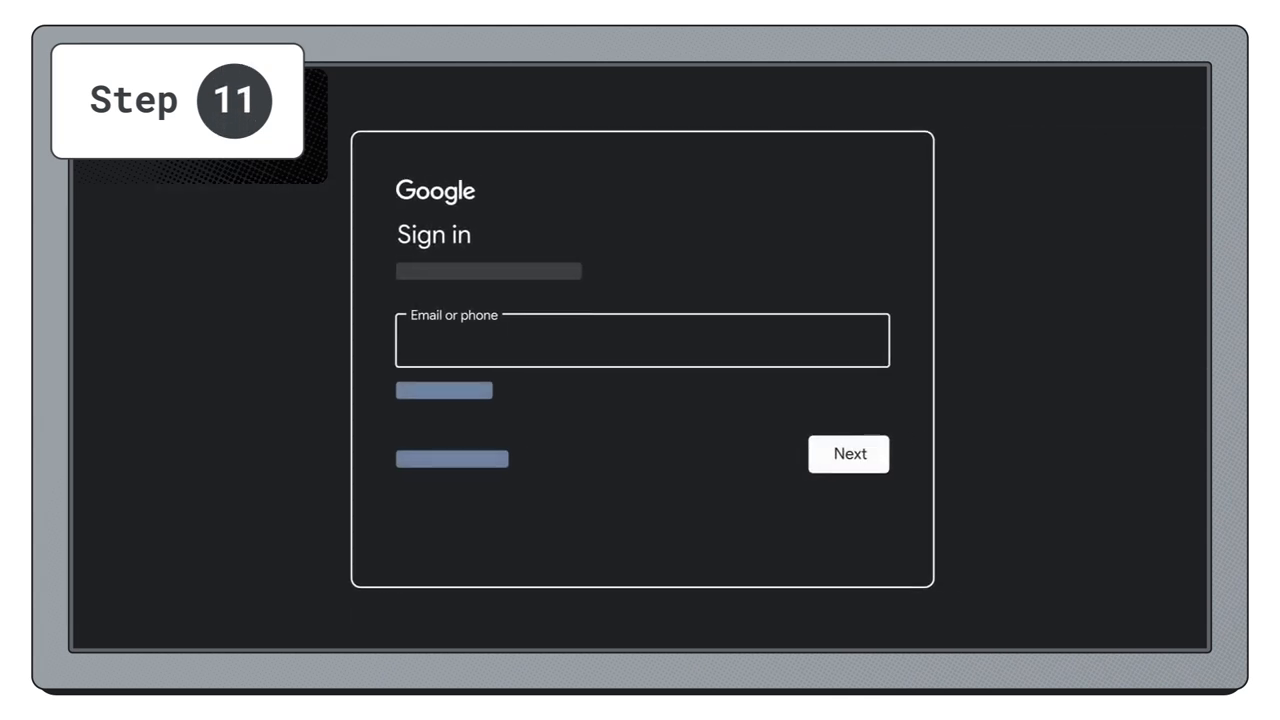
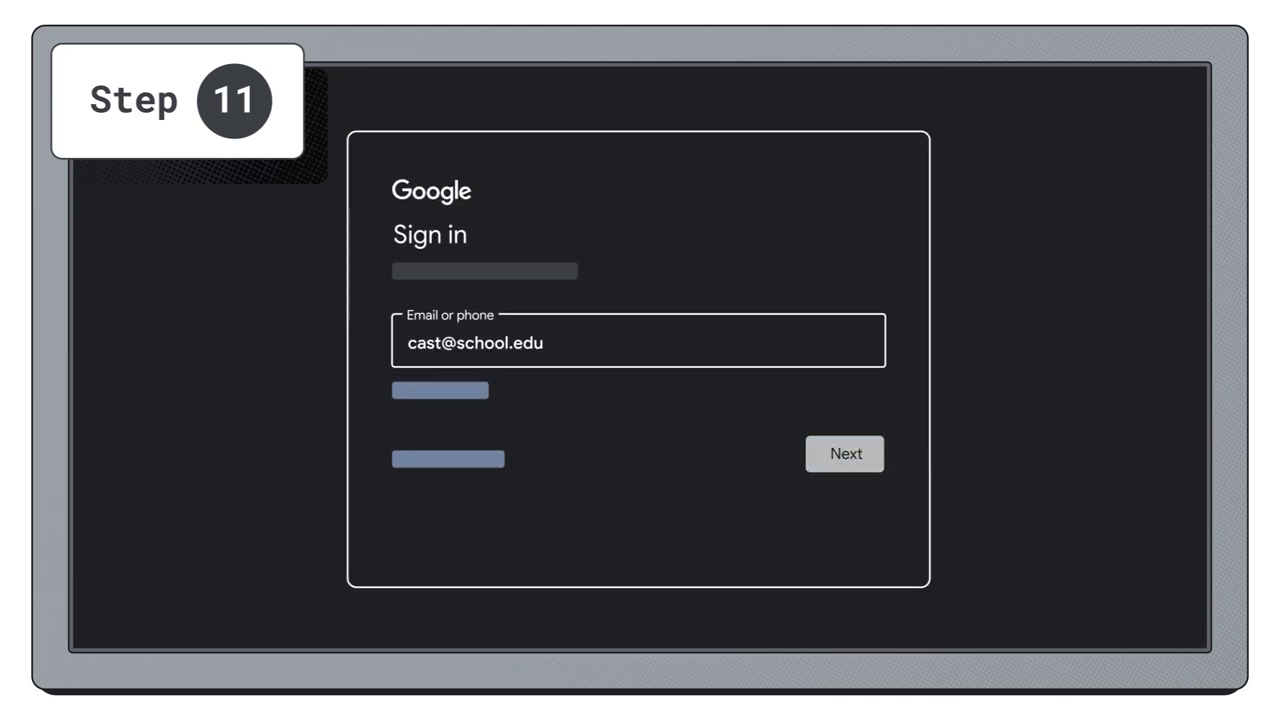
click(844, 452)
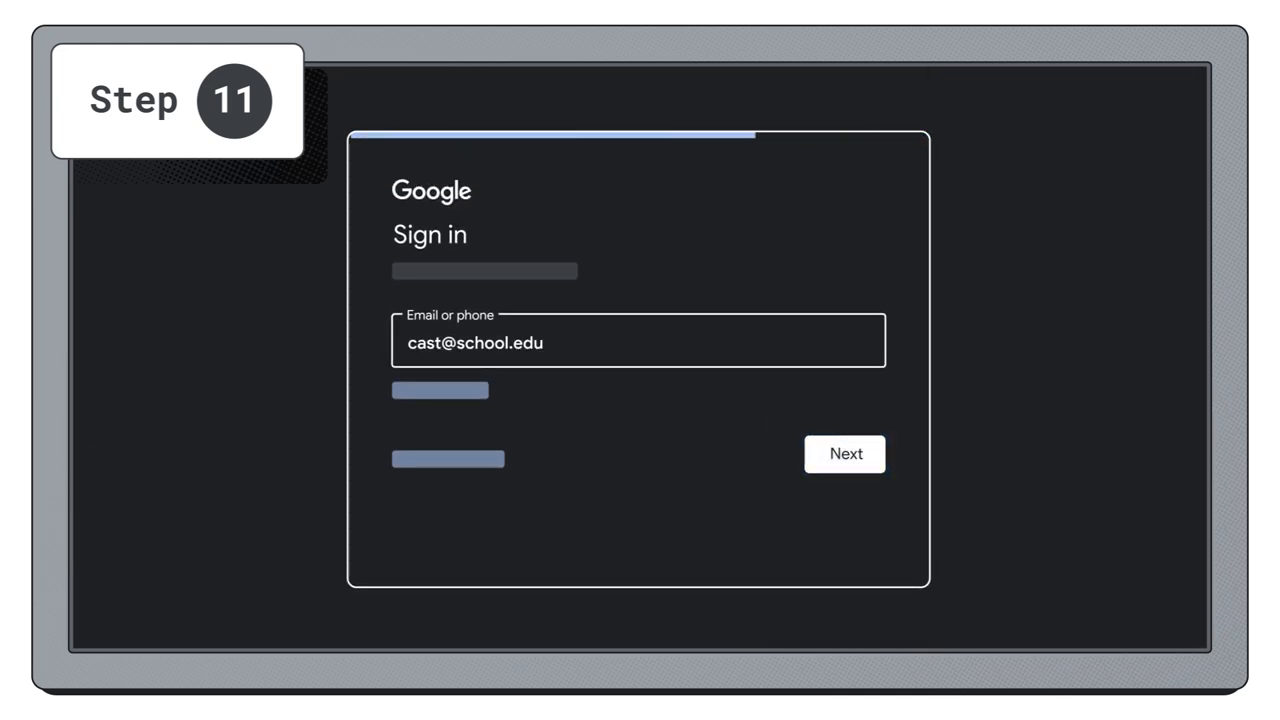
Enter the account password and complete sign-in to the Google TV home screen
click(844, 452)
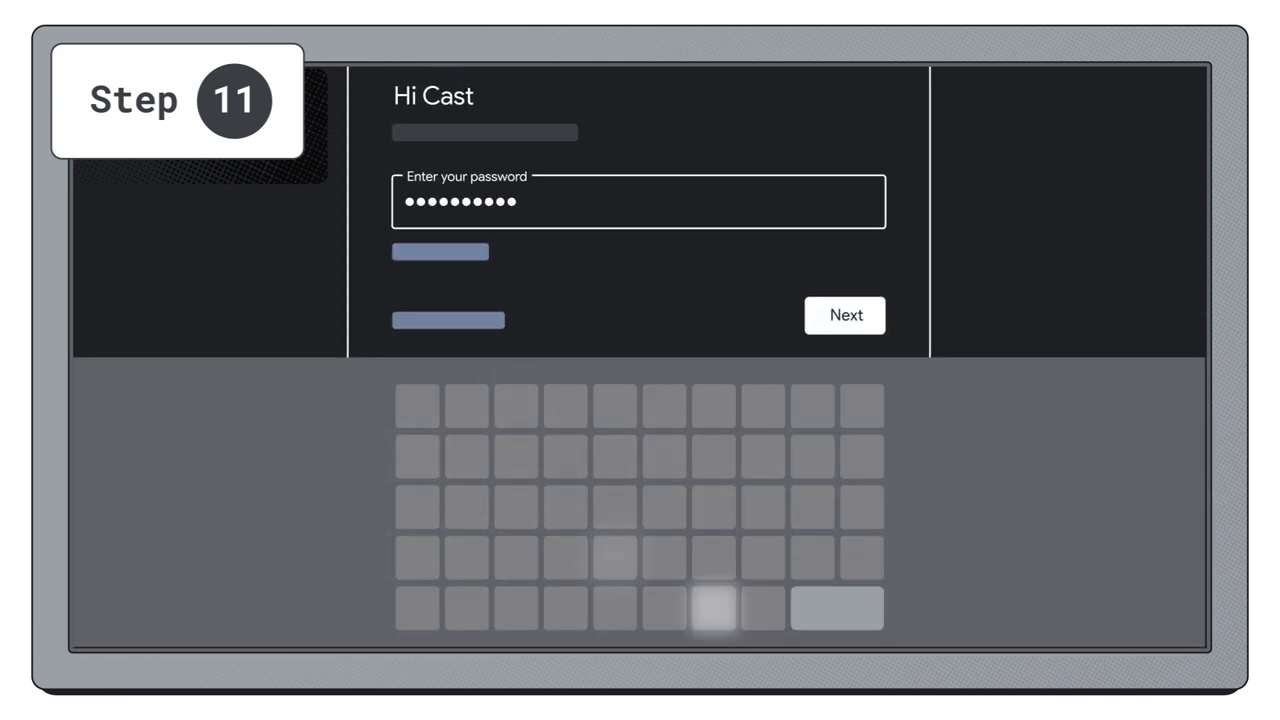
click(844, 452)
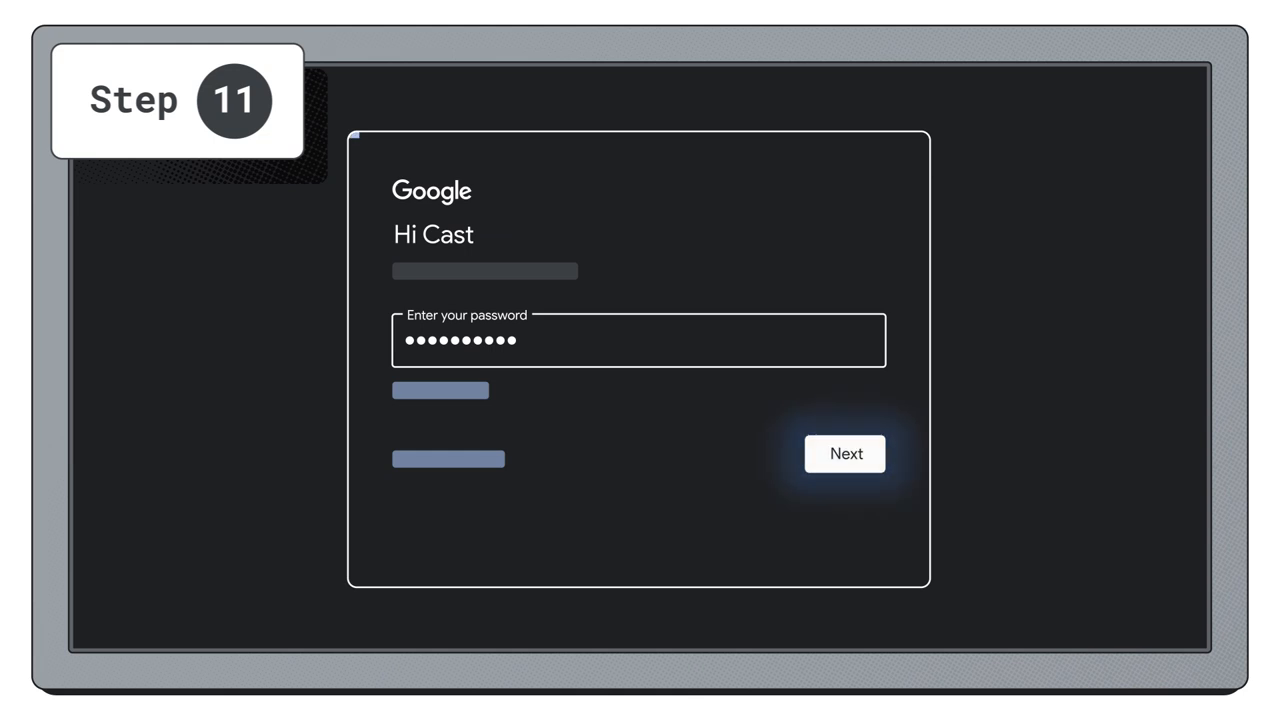
click(844, 452)
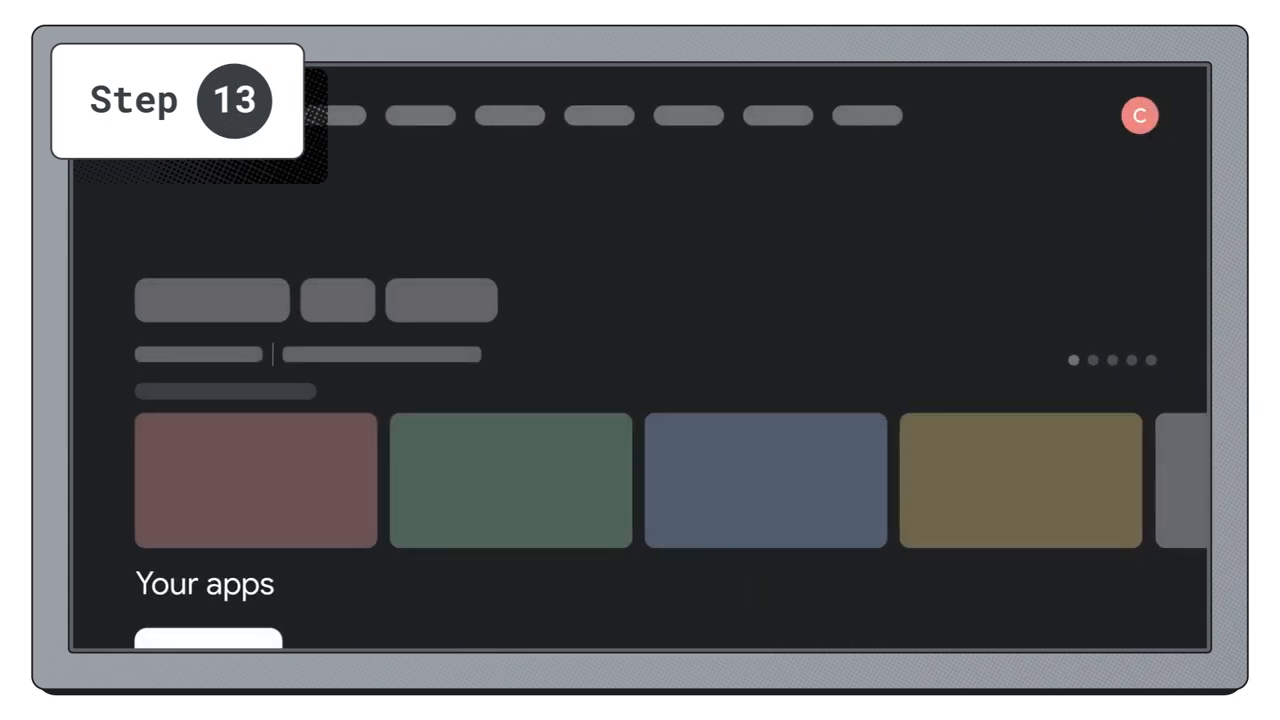
Launch Cast moderator from Your apps and show the Chromecast access code
scroll(down, 3)
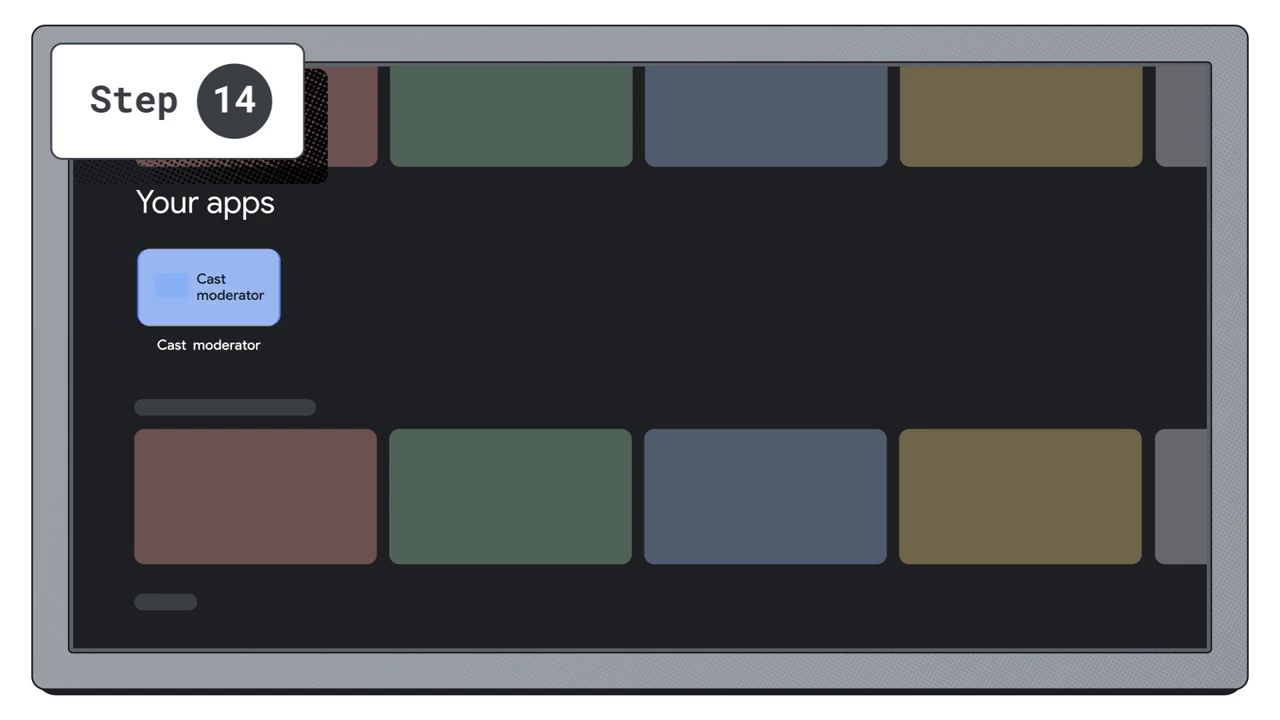
click(208, 288)
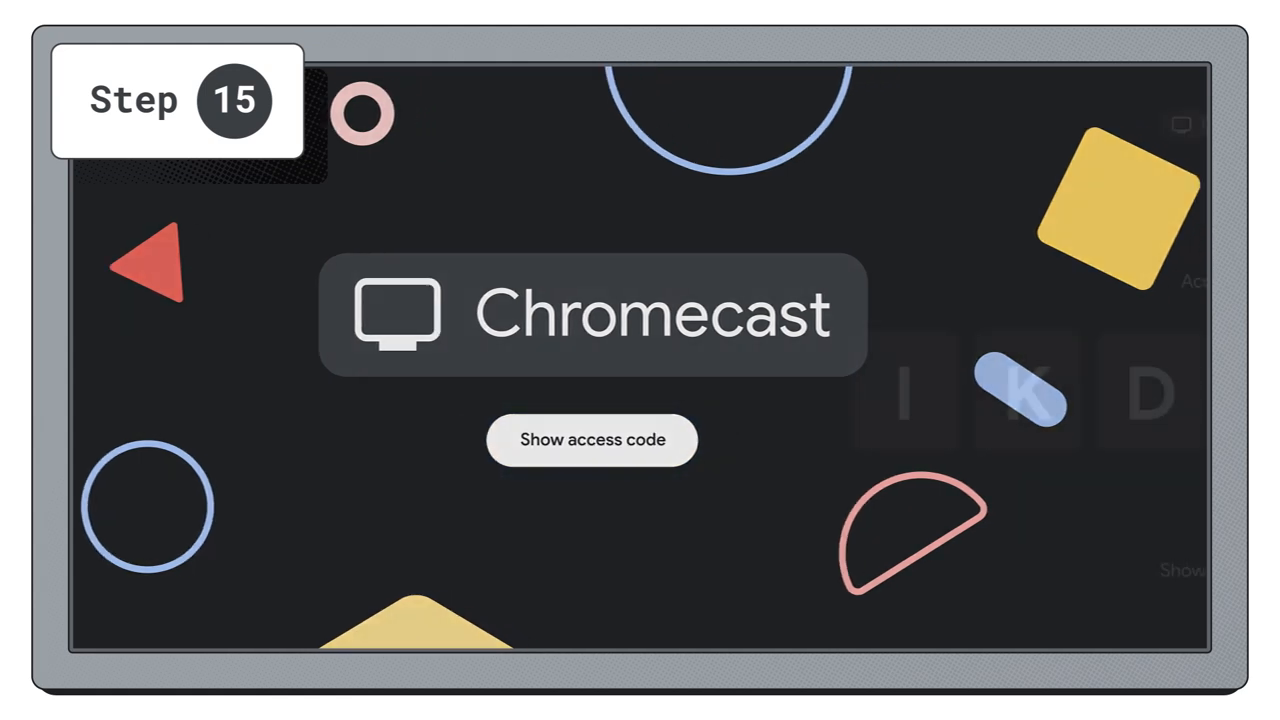
click(592, 440)
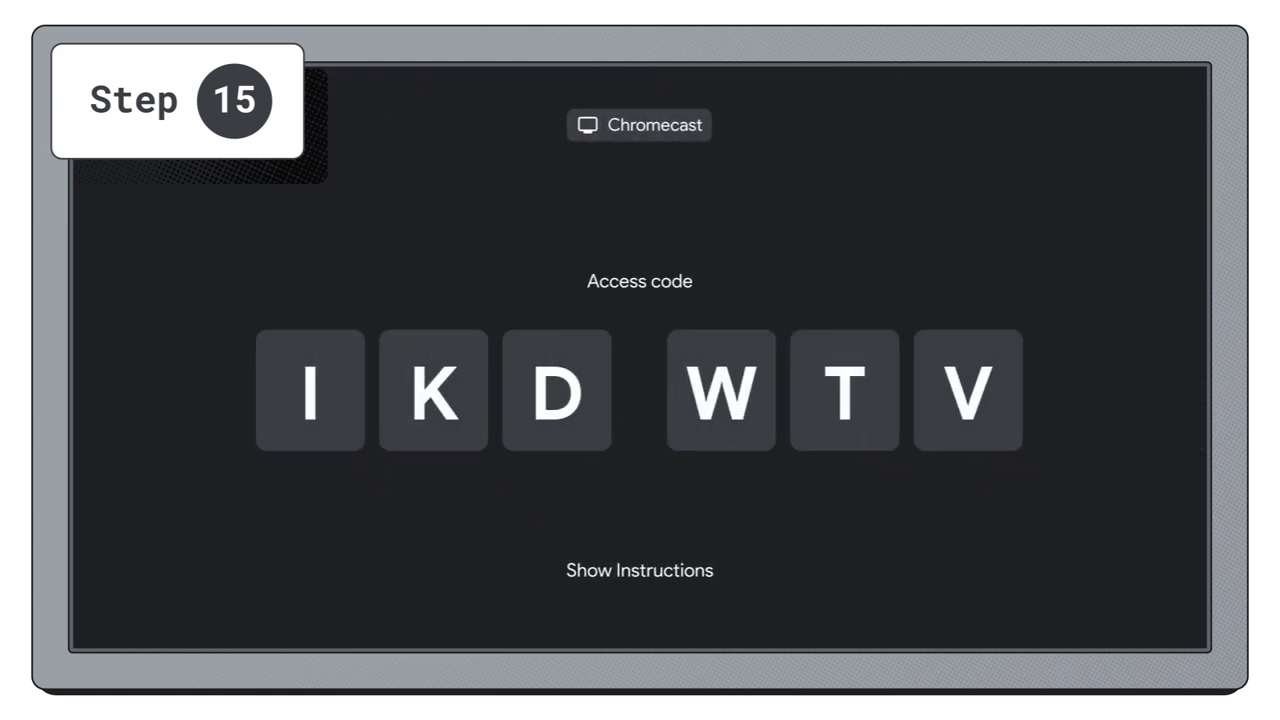